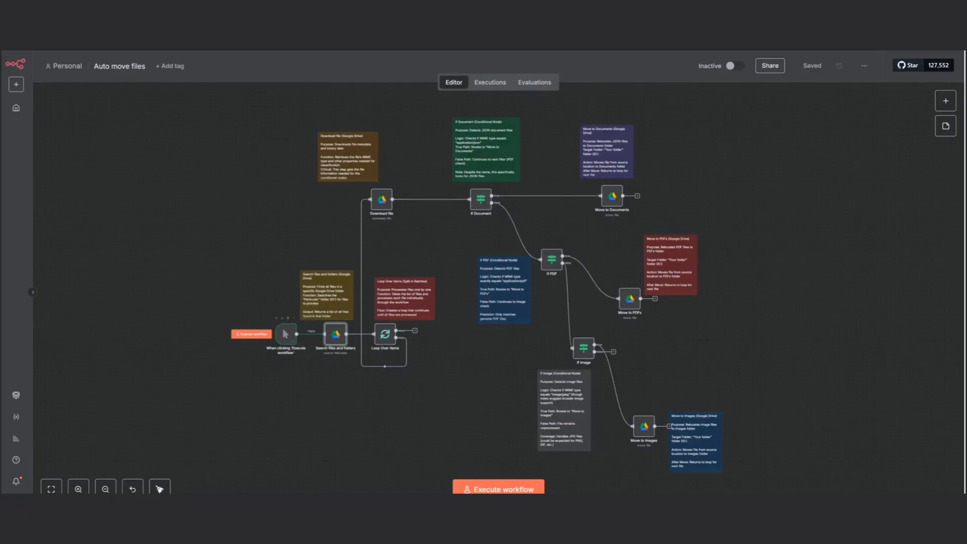
Step: Show the Search files and folders settings targeting the Indore folder with Return All on
{"action": "double_click", "coordinate": [285, 333]}
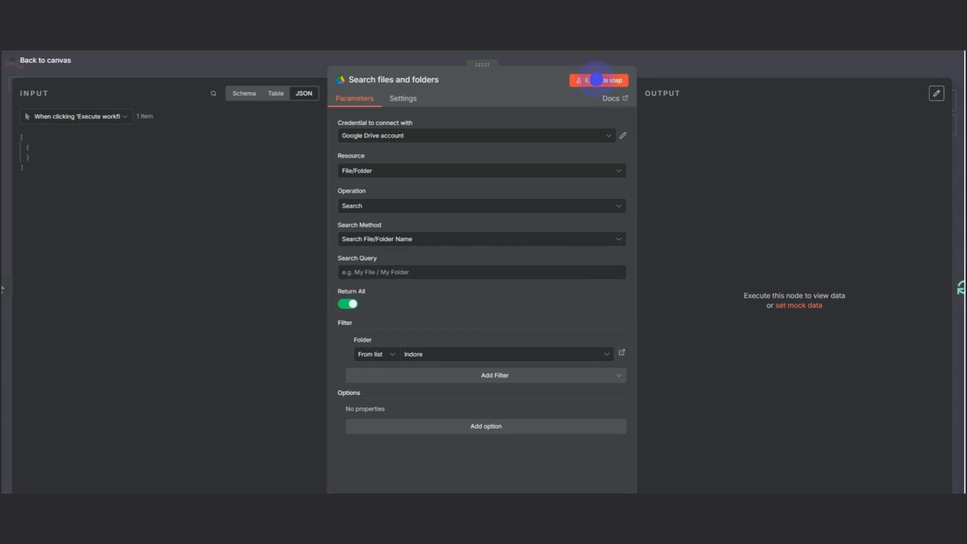
Step: Execute the Drive search returning six files and the loop emitting one, viewing its Loop Branch output
{"action": "left_click", "coordinate": [599, 80]}
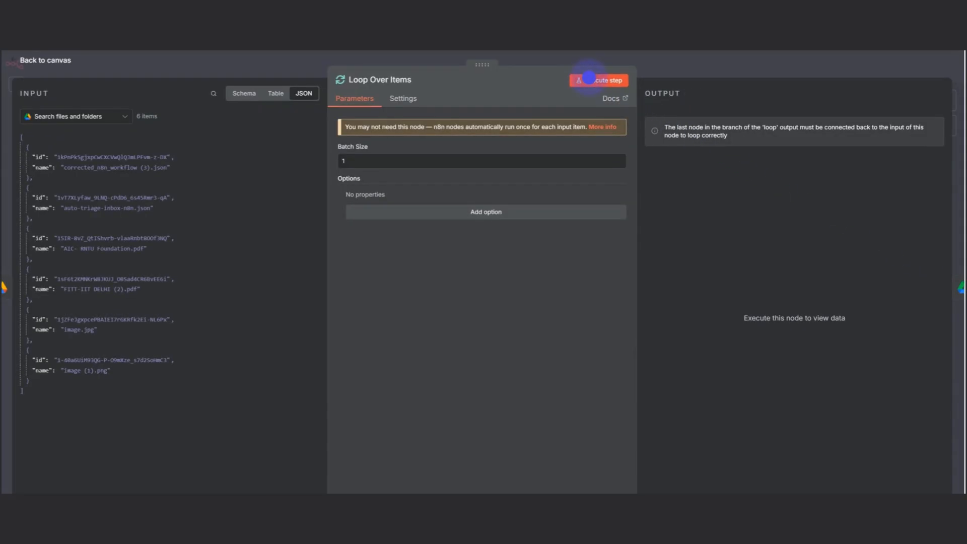
{"action": "left_click", "coordinate": [599, 81]}
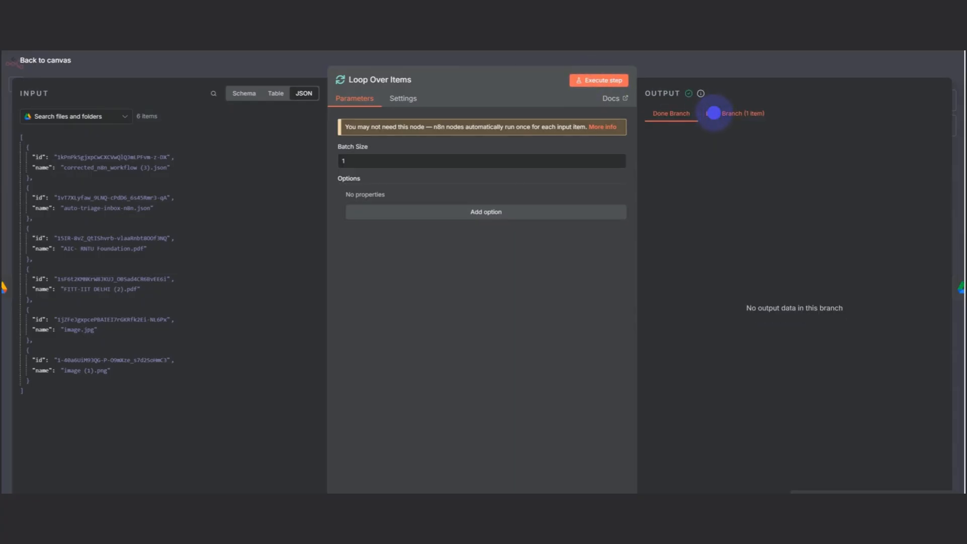
{"action": "left_click", "coordinate": [735, 114]}
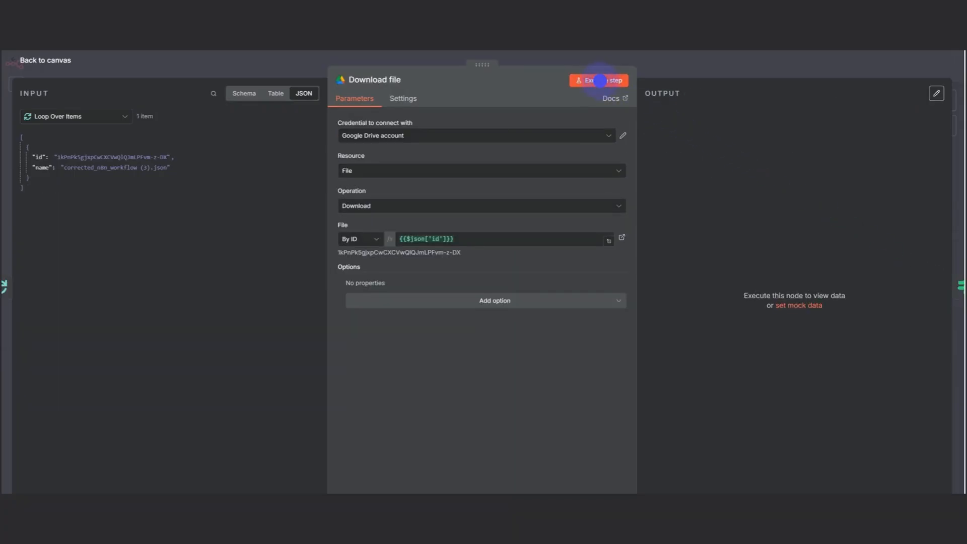
Step: Download the JSON workflow file and verify If Document routes it to the true branch
{"action": "left_click", "coordinate": [597, 81]}
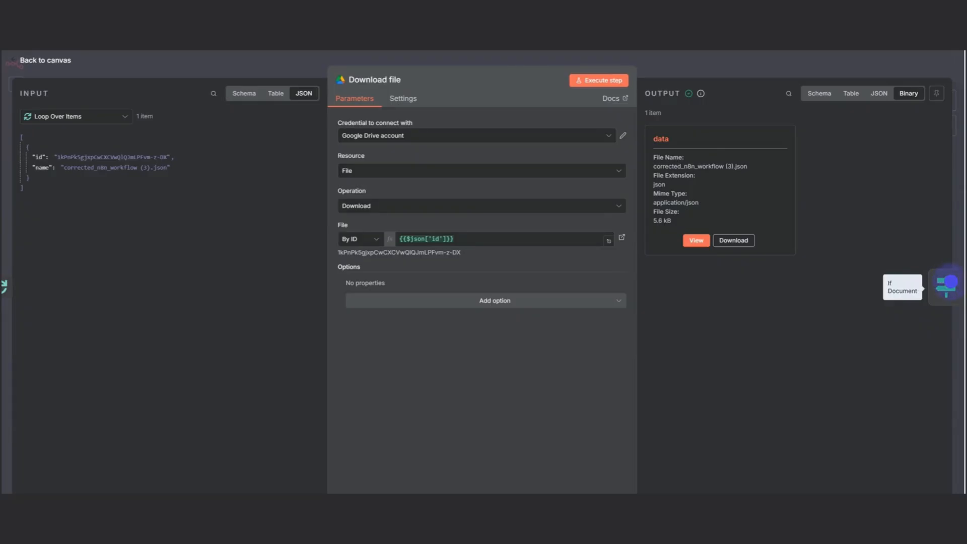
{"action": "left_click", "coordinate": [903, 287]}
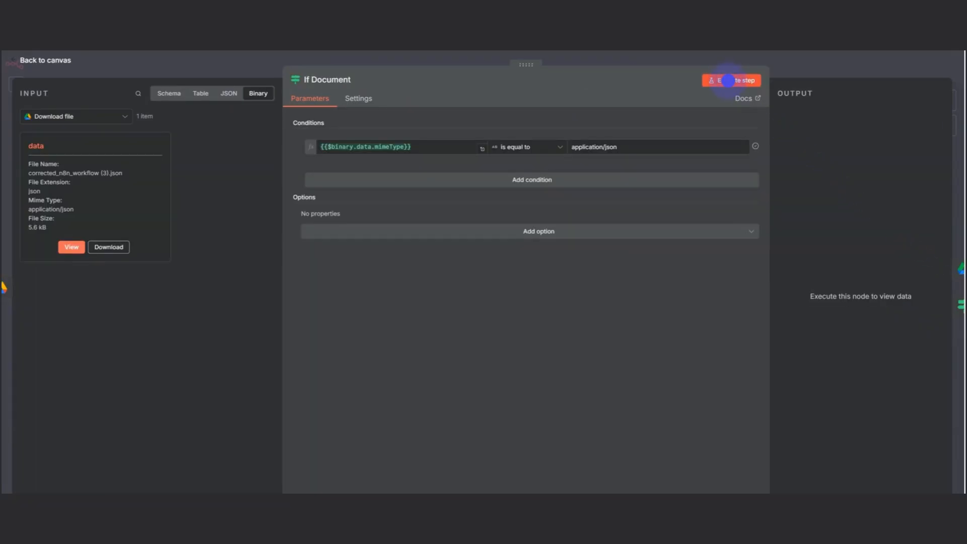
{"action": "left_click", "coordinate": [733, 80]}
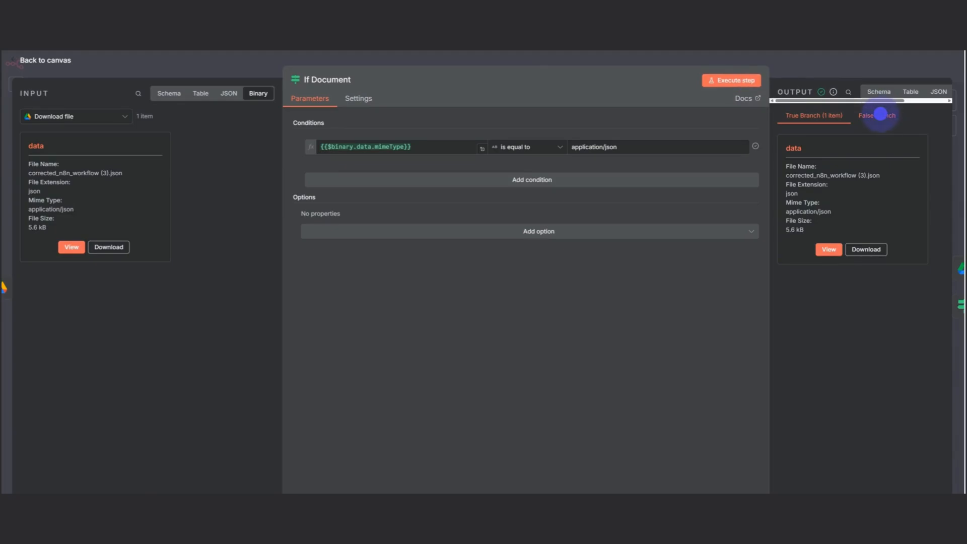
{"action": "left_click", "coordinate": [876, 113]}
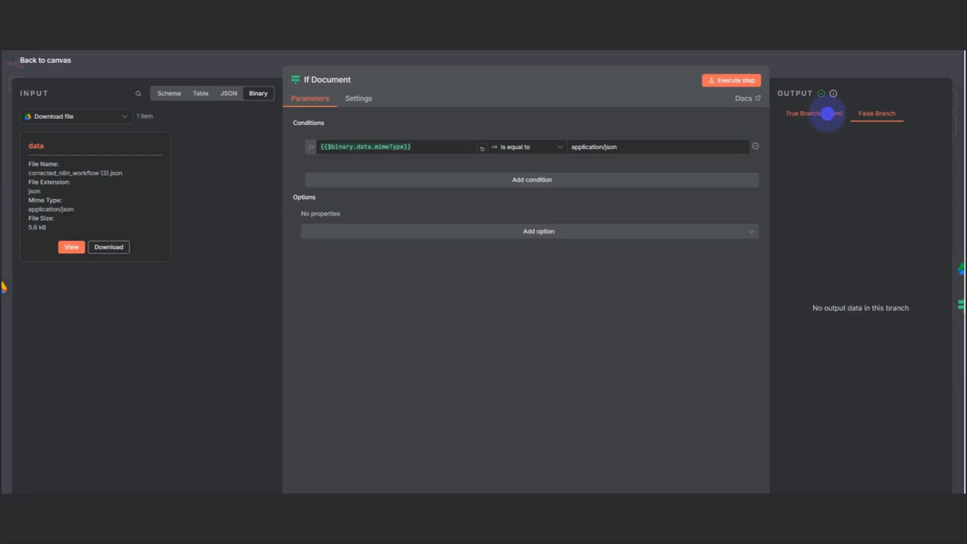
{"action": "left_click", "coordinate": [814, 115]}
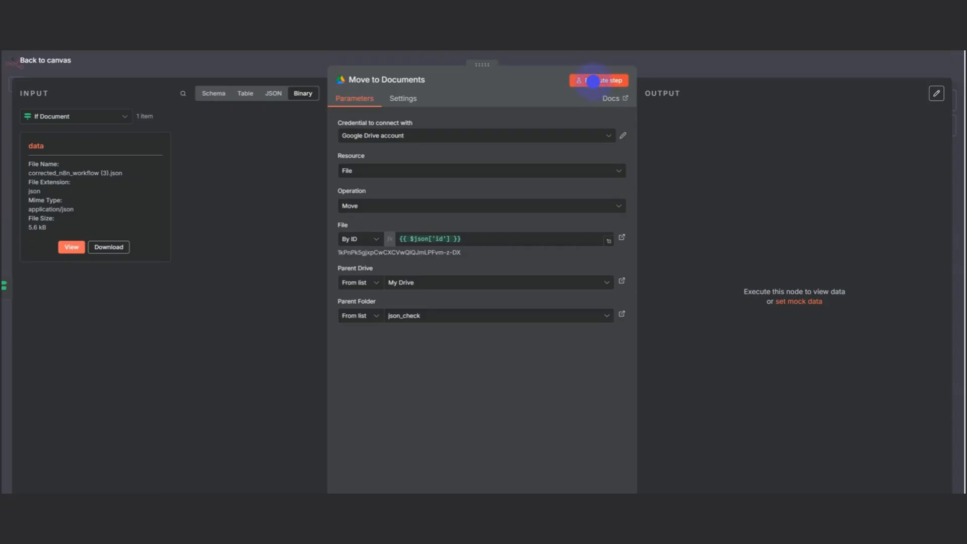
Step: Execute Move to Documents for the JSON file, then step into If PDF from the canvas
{"action": "left_click", "coordinate": [598, 80]}
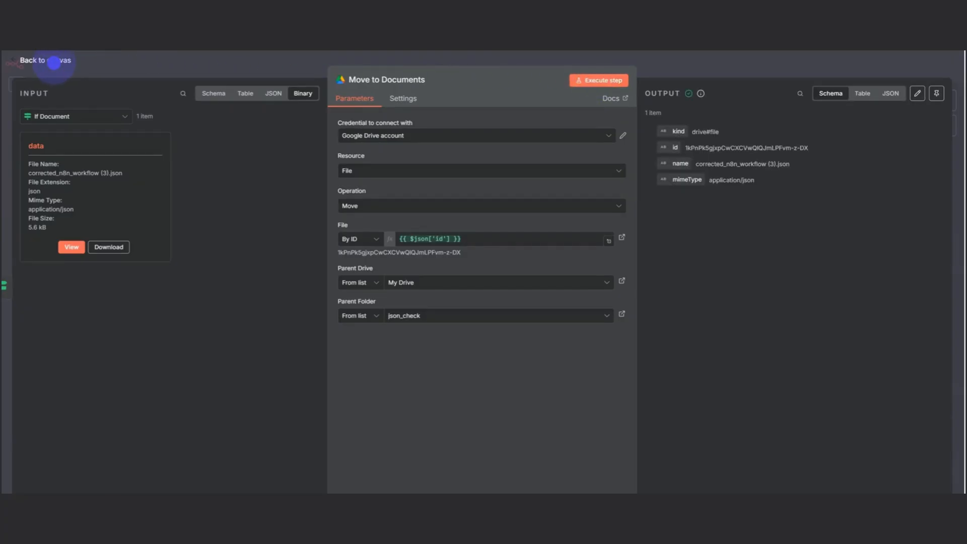
{"action": "left_click", "coordinate": [33, 59]}
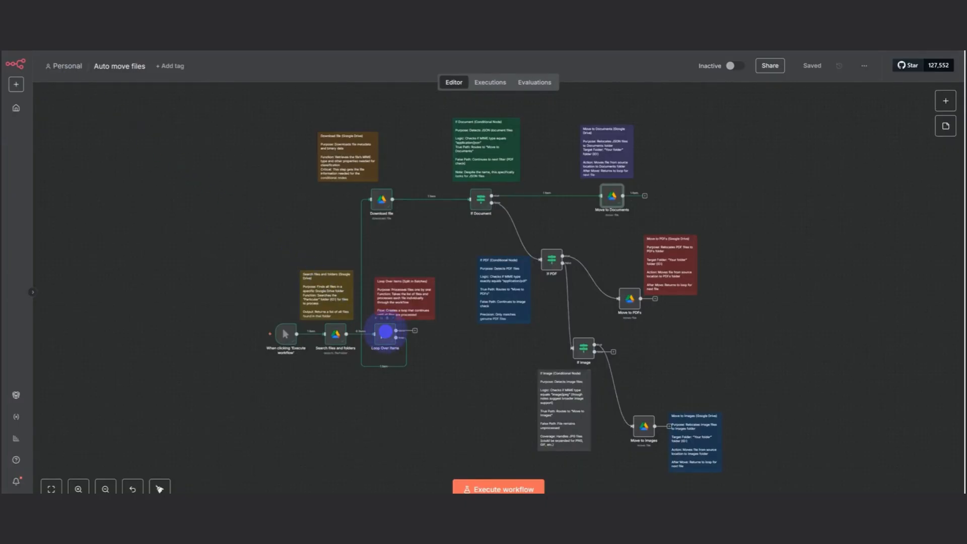
{"action": "double_click", "coordinate": [384, 331]}
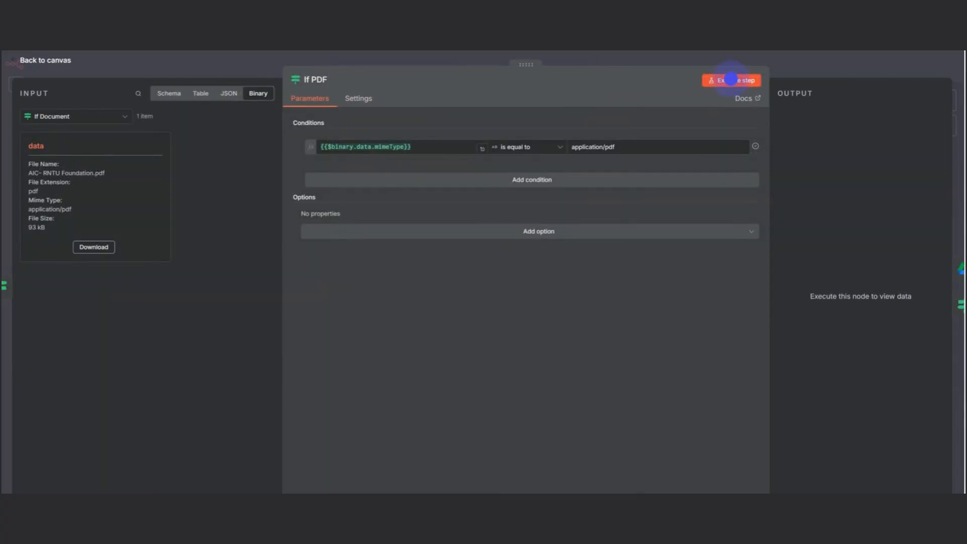
Step: Execute If PDF and verify AIC- RNTU Foundation.pdf lands on the true branch
{"action": "left_click", "coordinate": [732, 80]}
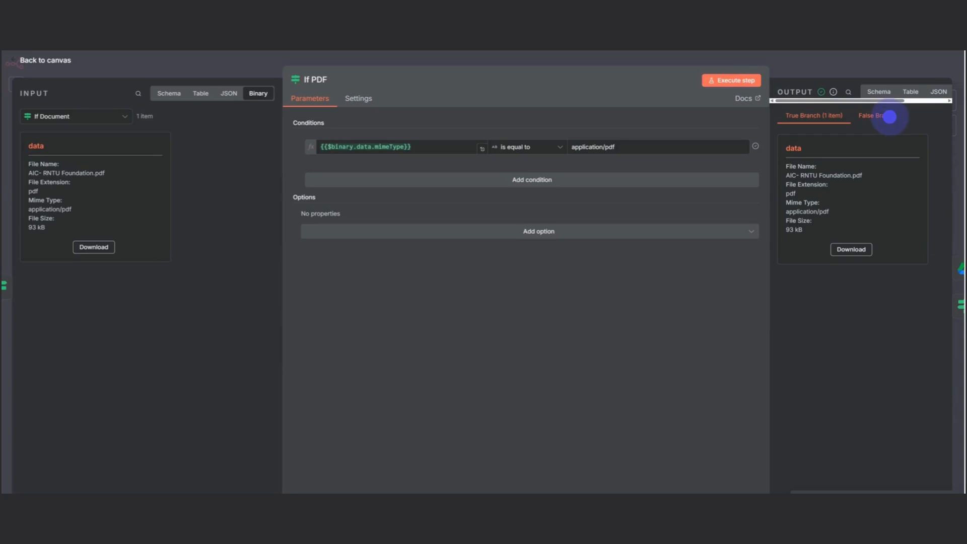
{"action": "left_click", "coordinate": [875, 113]}
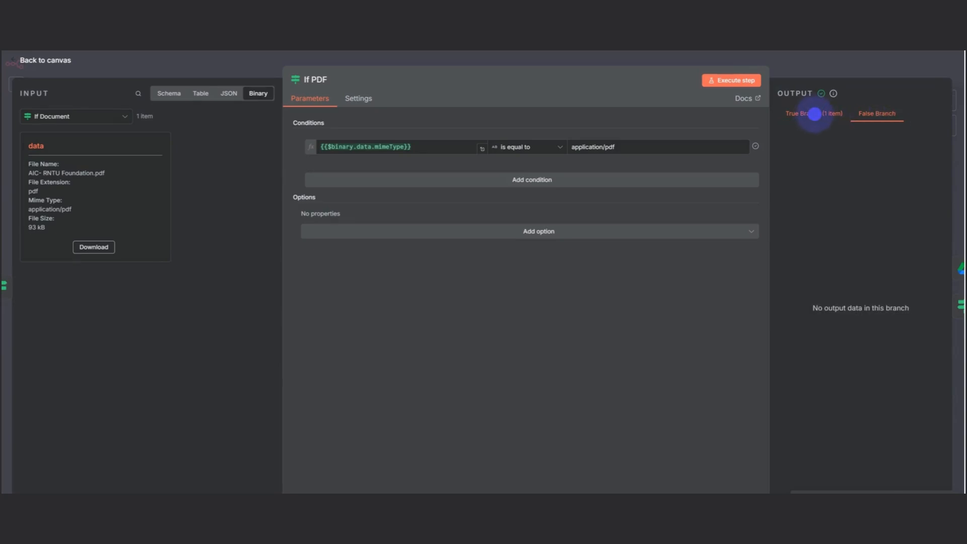
{"action": "left_click", "coordinate": [809, 113]}
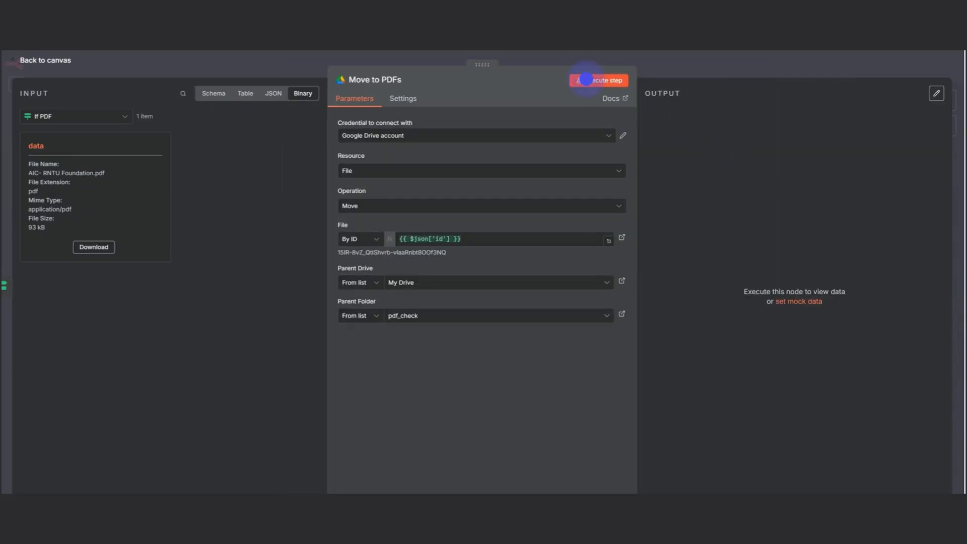
Step: Execute Move to PDFs, moving AIC- RNTU Foundation.pdf into pdf_check, and go back to the canvas
{"action": "left_click", "coordinate": [597, 81]}
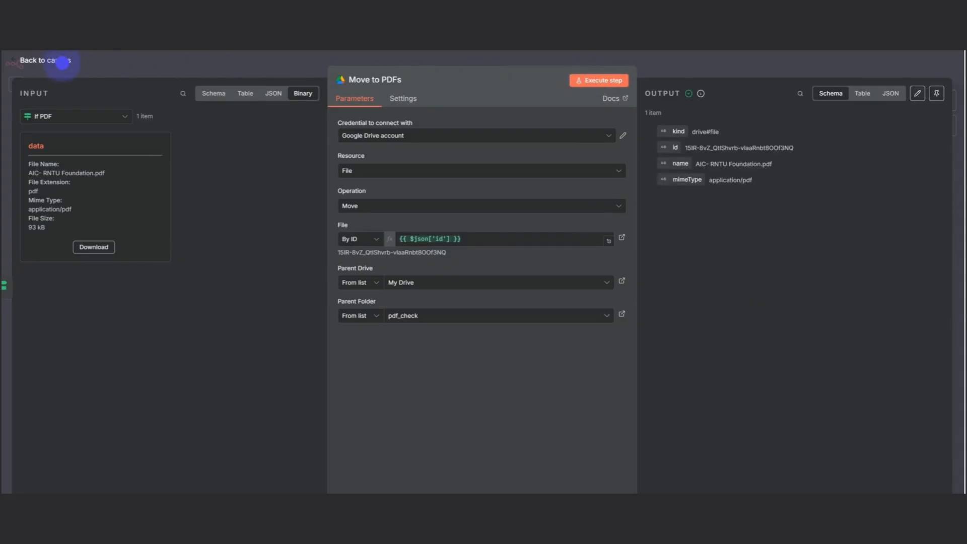
{"action": "left_click", "coordinate": [44, 60]}
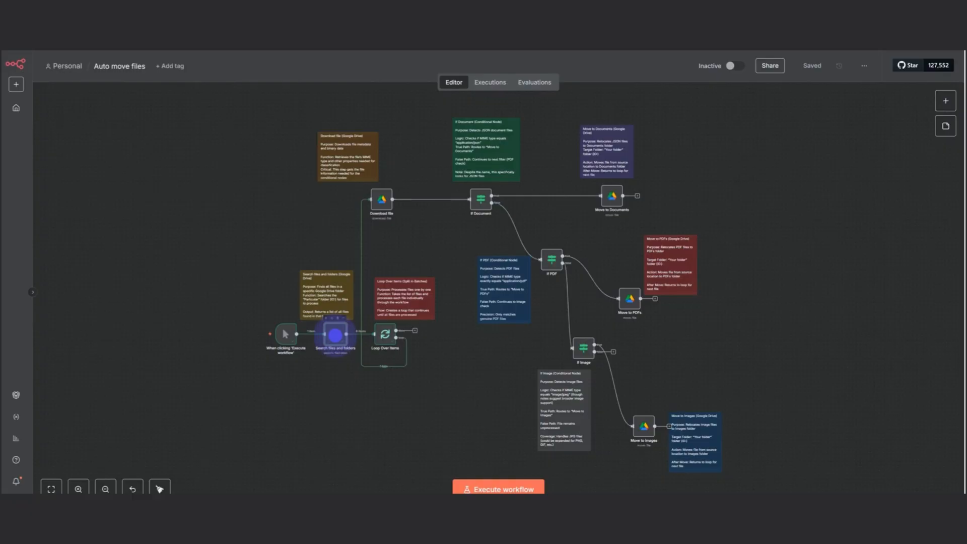
Step: Re-execute Search files and folders, now returning five files, viewed as JSON
{"action": "double_click", "coordinate": [337, 334]}
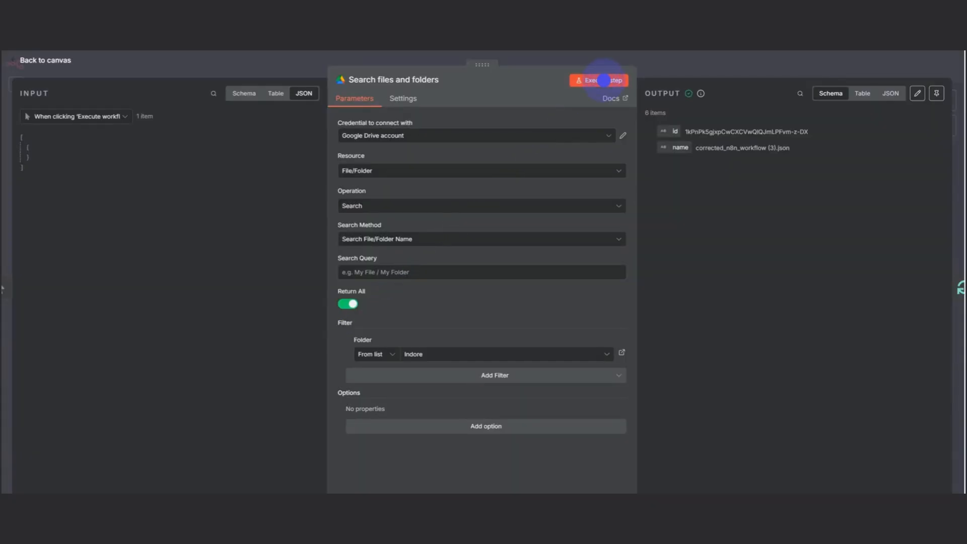
{"action": "left_click", "coordinate": [599, 81]}
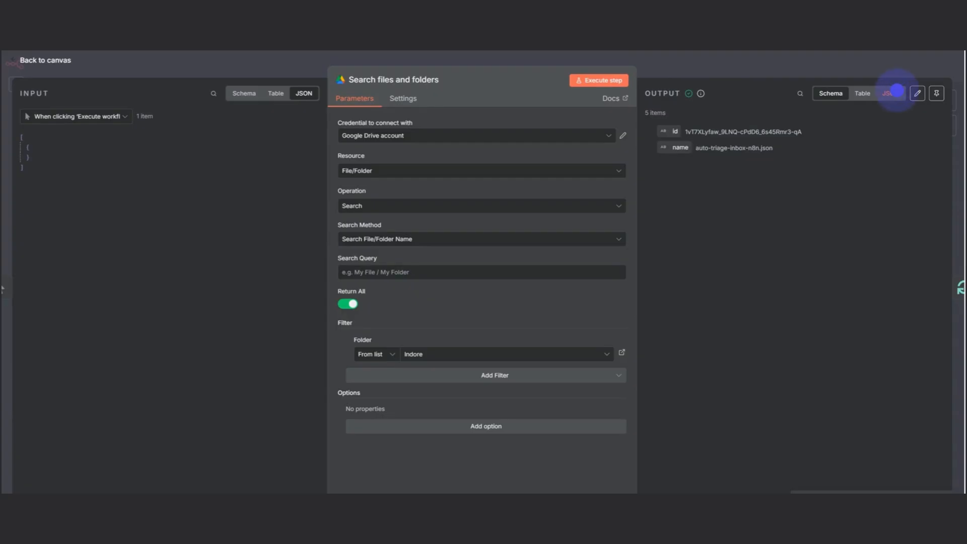
{"action": "left_click", "coordinate": [888, 92]}
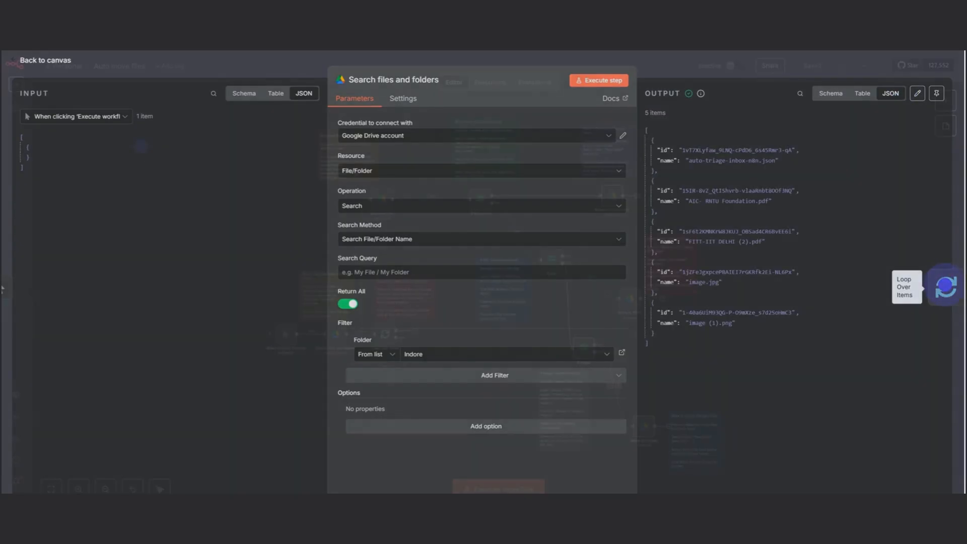
{"action": "left_click", "coordinate": [44, 59]}
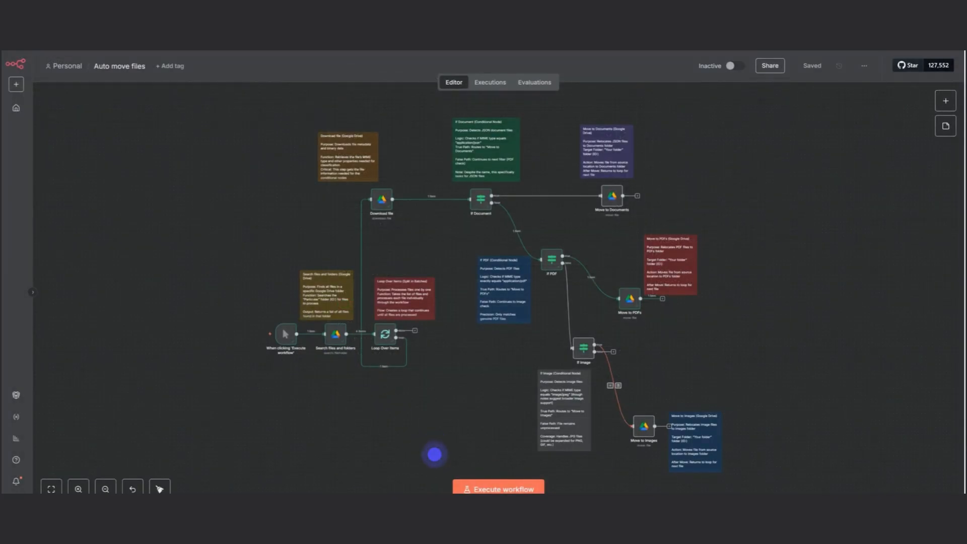
{"action": "mouse_move", "coordinate": [498, 489]}
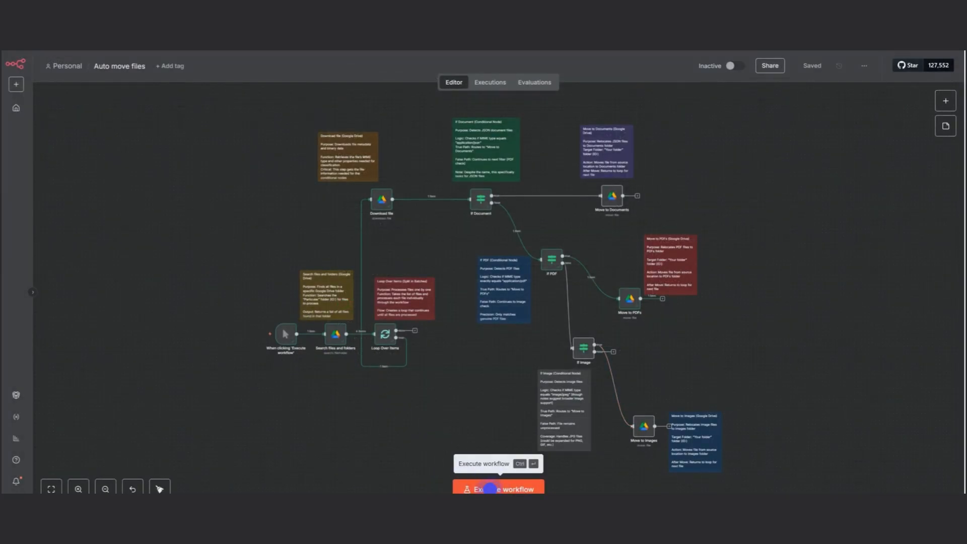
Step: Execute the entire Auto move files workflow from the canvas
{"action": "left_click", "coordinate": [498, 490]}
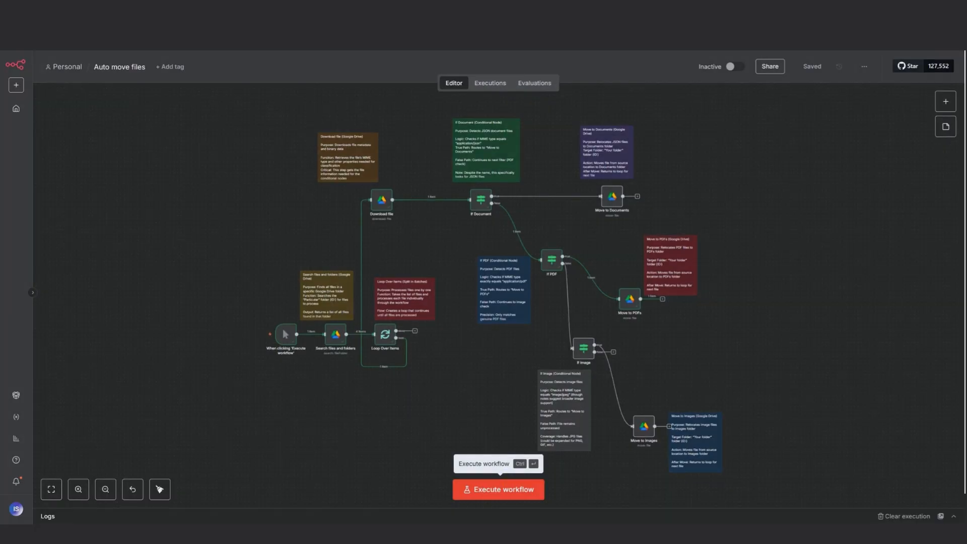